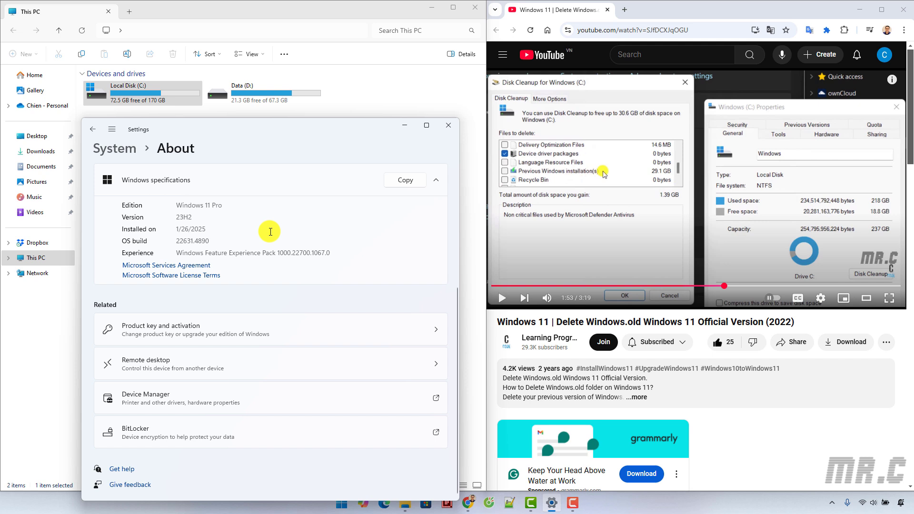
{"action": "mouse_move", "coordinate": [277, 195]}
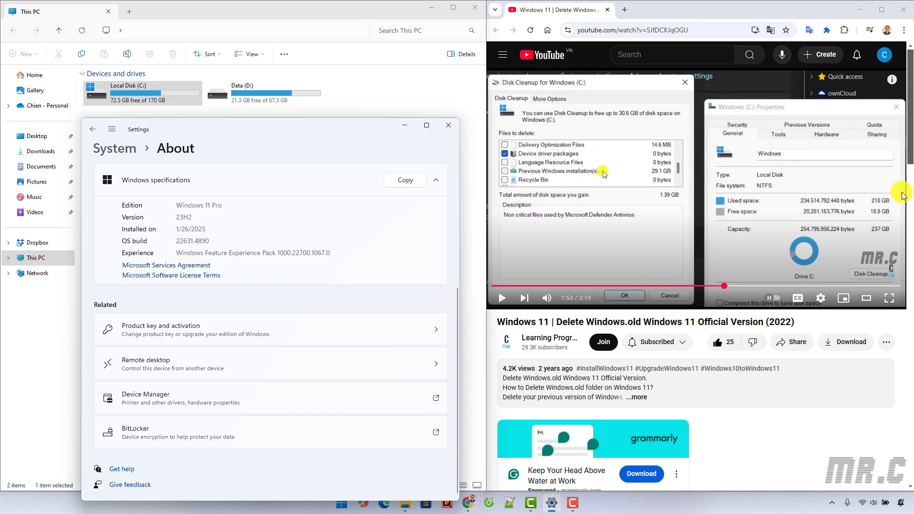
{"action": "mouse_move", "coordinate": [780, 439]}
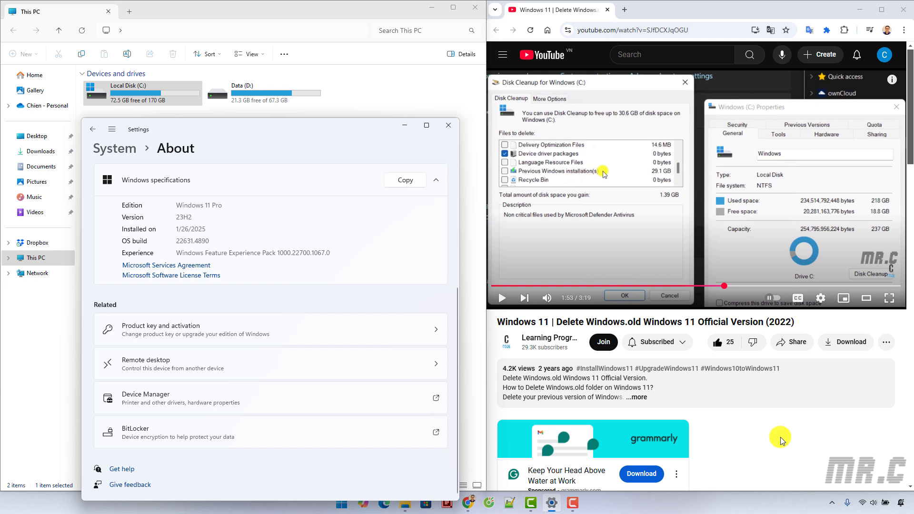
{"action": "mouse_move", "coordinate": [789, 481]}
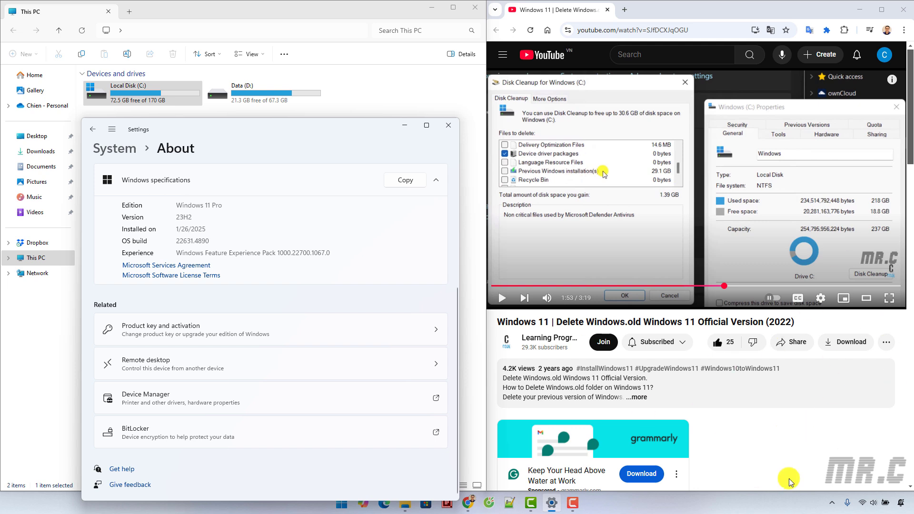
{"action": "mouse_move", "coordinate": [719, 438]}
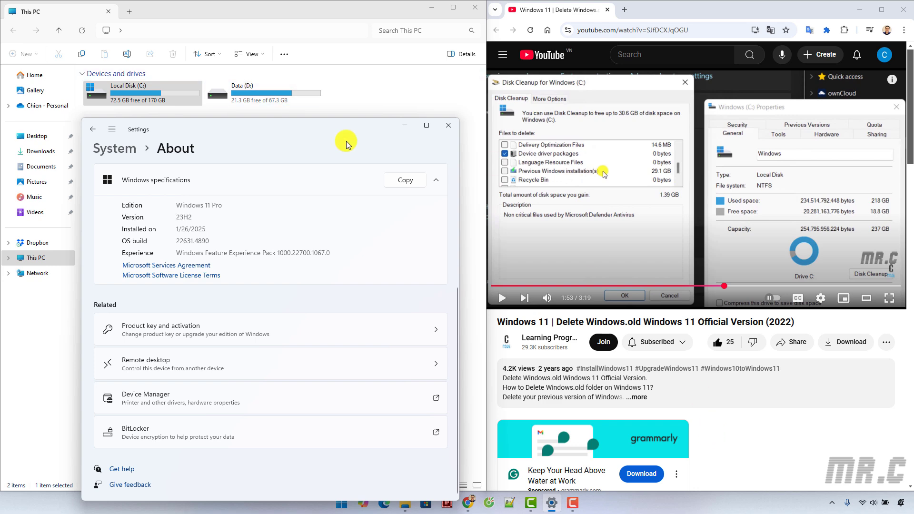
Step: Close the About settings and search Start for "disk Cleanup" to launch it
{"action": "left_click", "coordinate": [447, 125]}
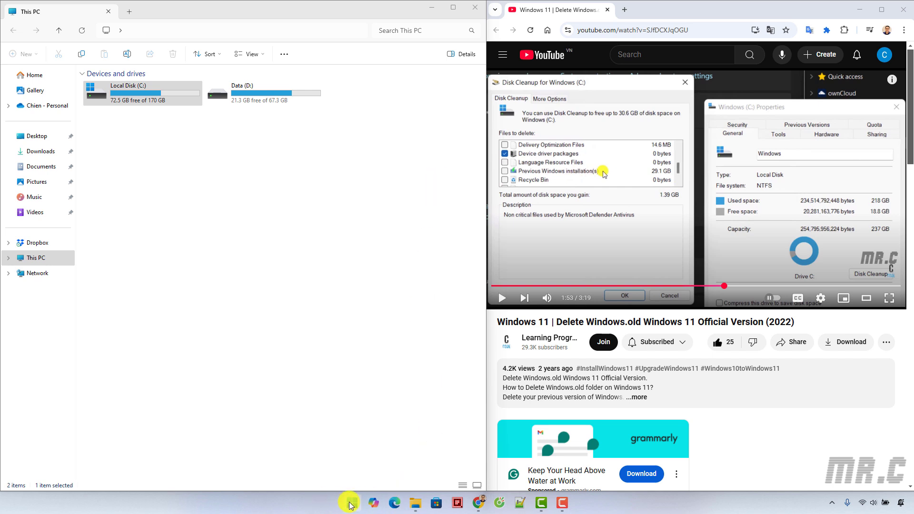
{"action": "left_click", "coordinate": [351, 501]}
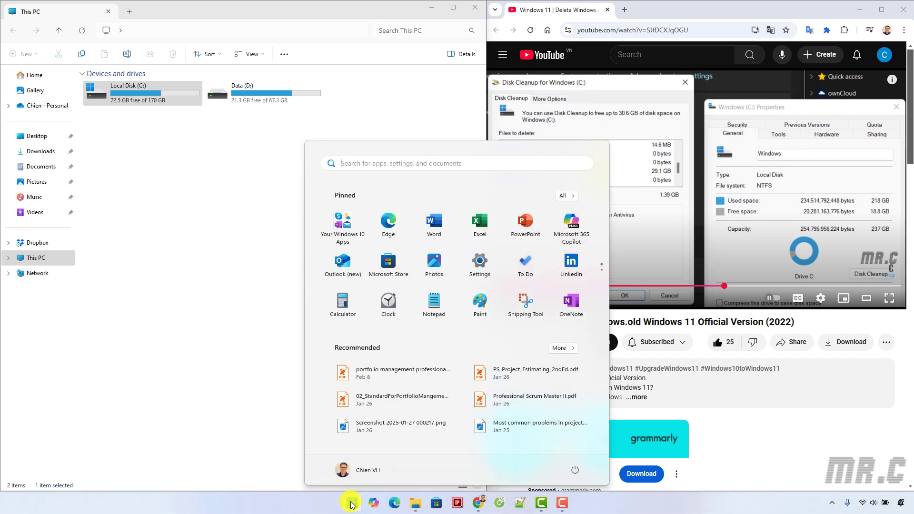
{"action": "type", "text": "disk Cleanup"}
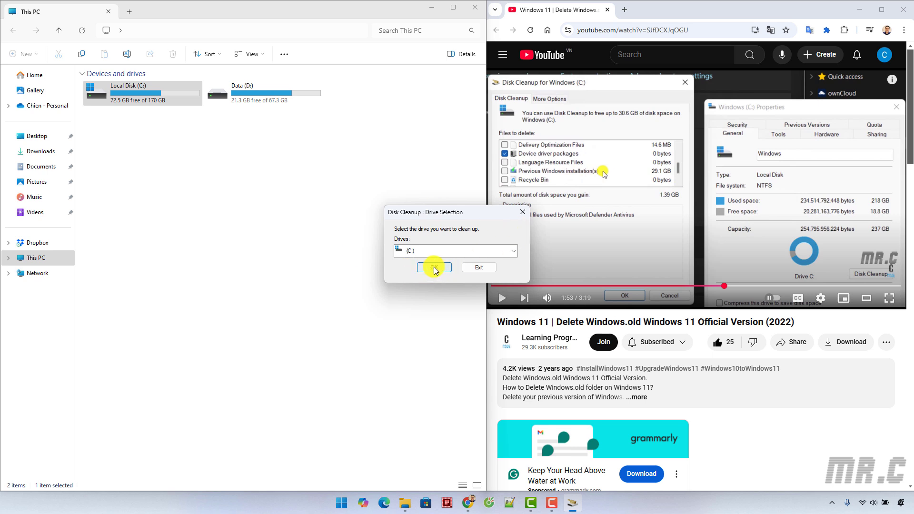
Step: Confirm drive C: and review the scanned list showing 1.73 GB freeable
{"action": "left_click", "coordinate": [434, 268]}
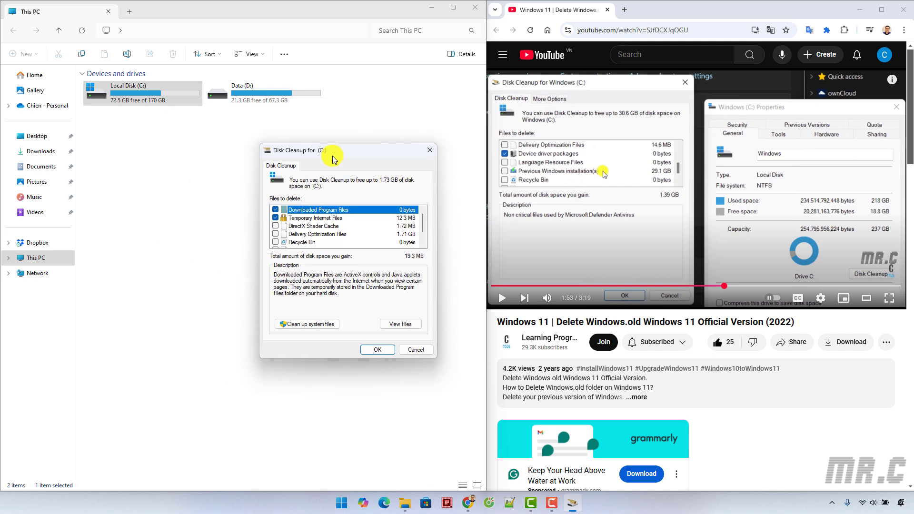
{"action": "mouse_move", "coordinate": [296, 177]}
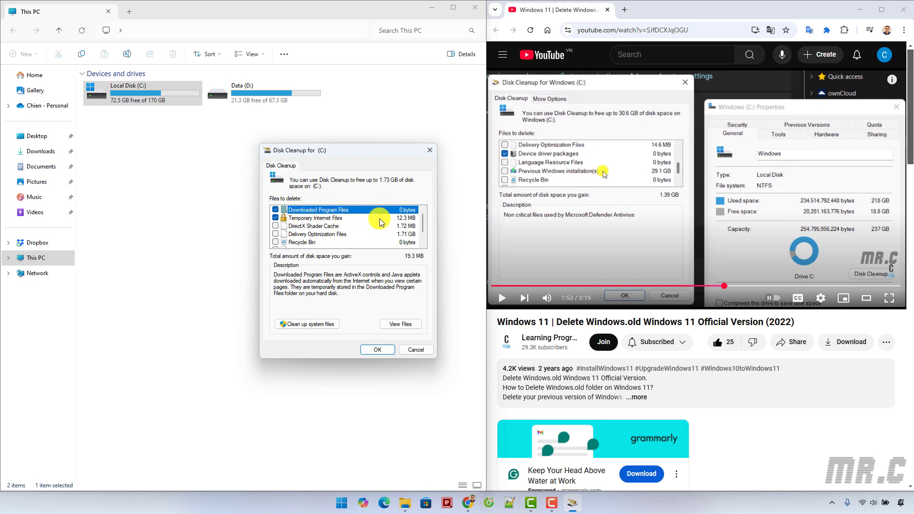
{"action": "scroll", "scroll_direction": "down", "scroll_amount": 3}
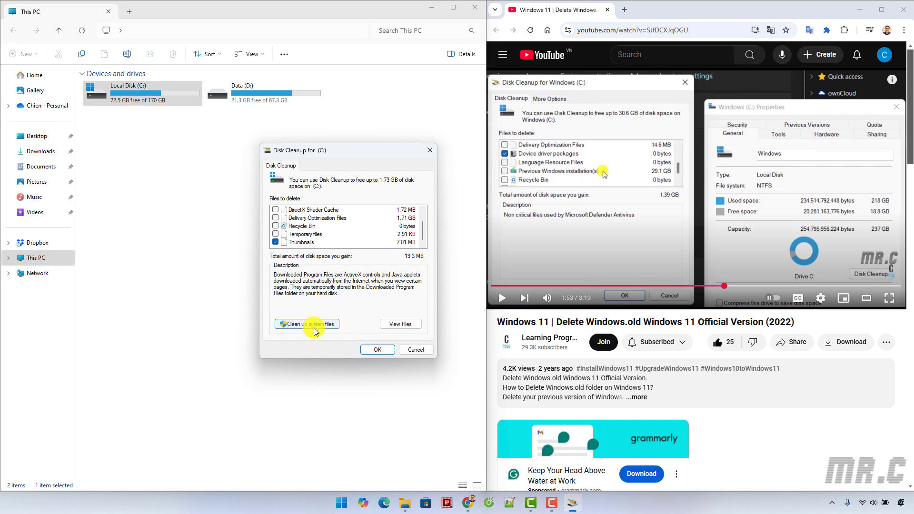
Step: Rescan including system files and tick Windows Update Cleanup, Defender files and further categories, reaching 2.50 GB
{"action": "left_click", "coordinate": [305, 324]}
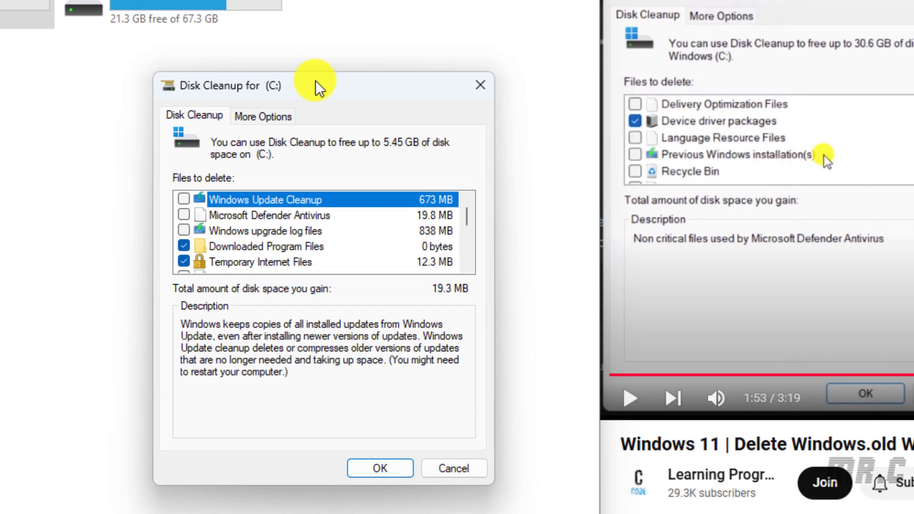
{"action": "mouse_move", "coordinate": [527, 256]}
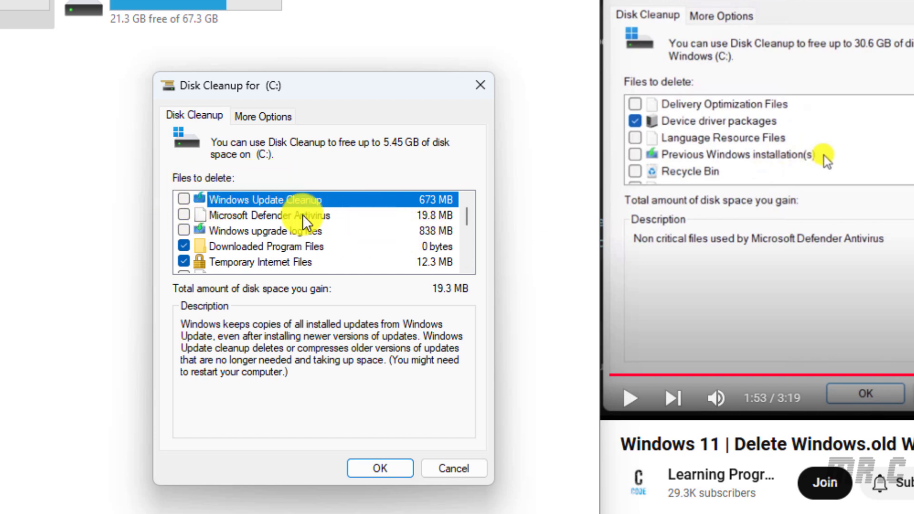
{"action": "mouse_move", "coordinate": [212, 204]}
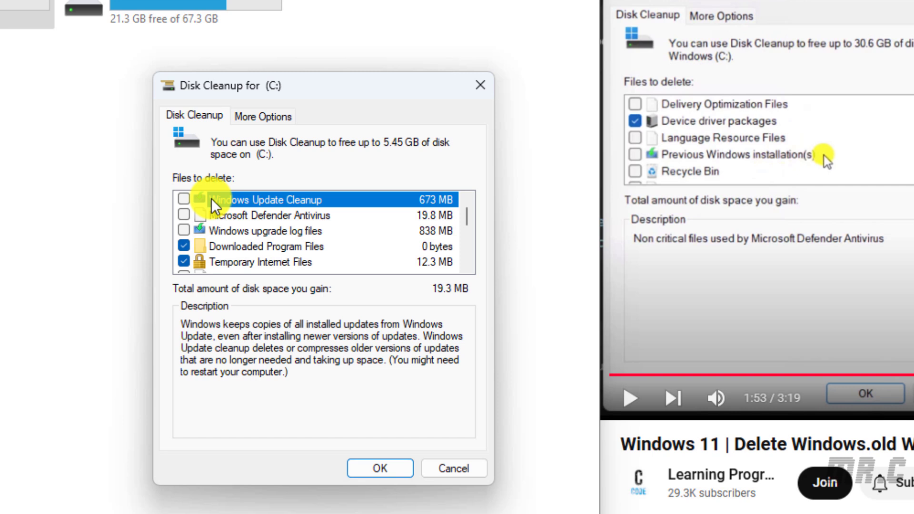
{"action": "left_click", "coordinate": [184, 199]}
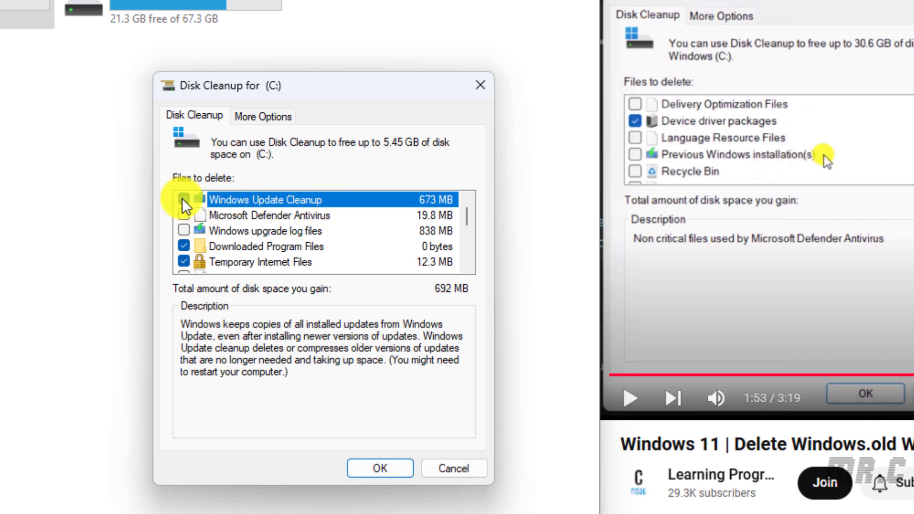
{"action": "left_click", "coordinate": [184, 199]}
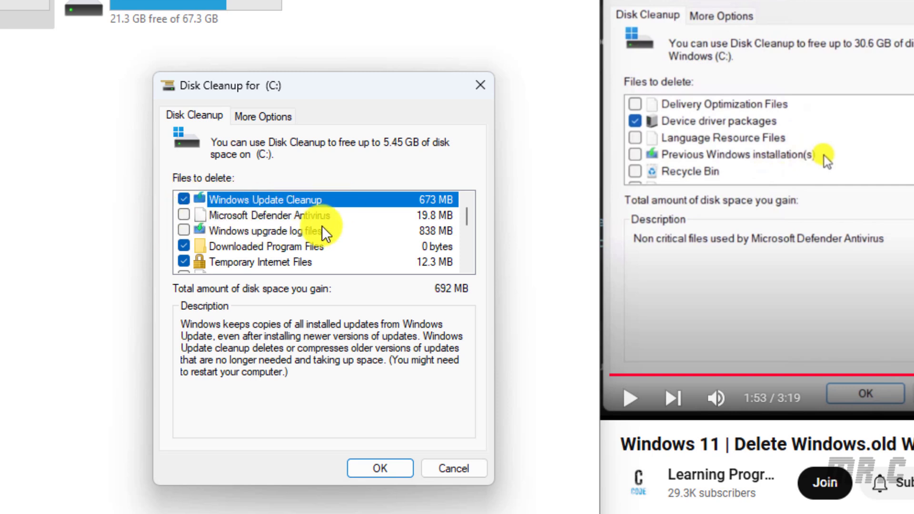
{"action": "left_click", "coordinate": [184, 215]}
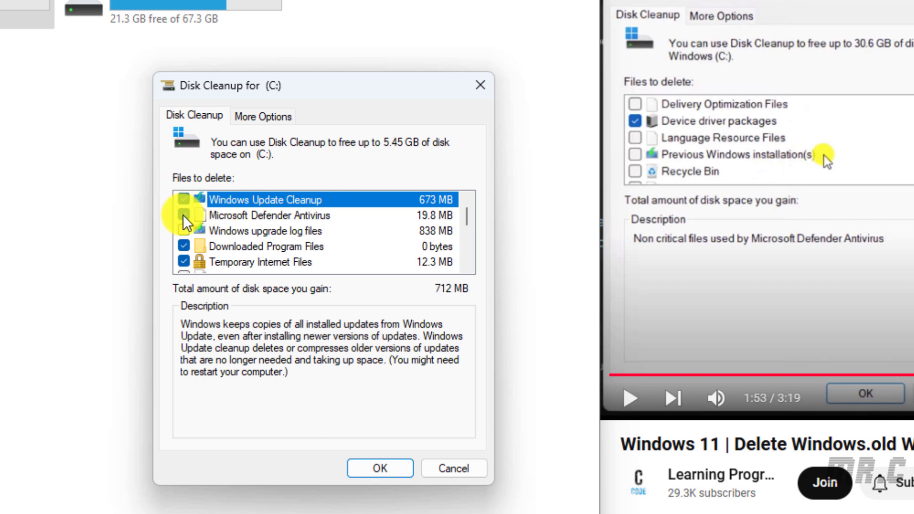
{"action": "left_click", "coordinate": [184, 230]}
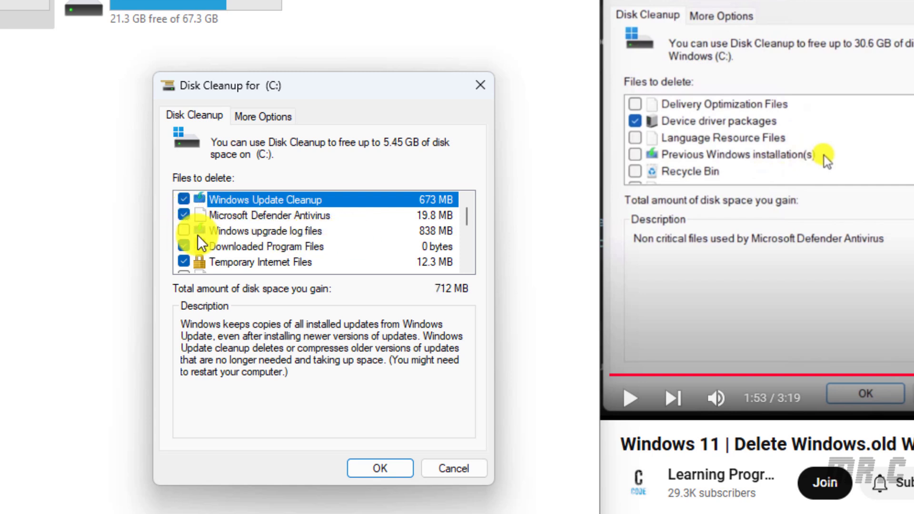
{"action": "left_click", "coordinate": [184, 231]}
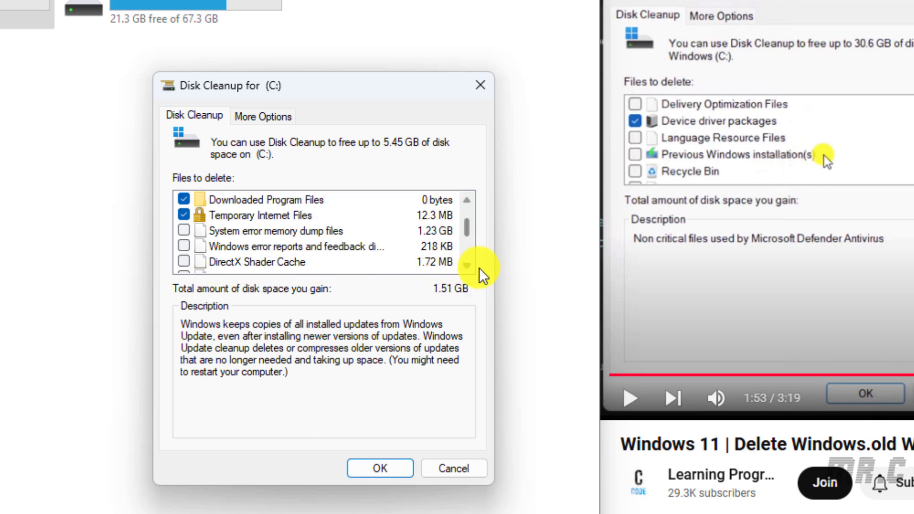
{"action": "scroll", "scroll_direction": "down", "scroll_amount": 3}
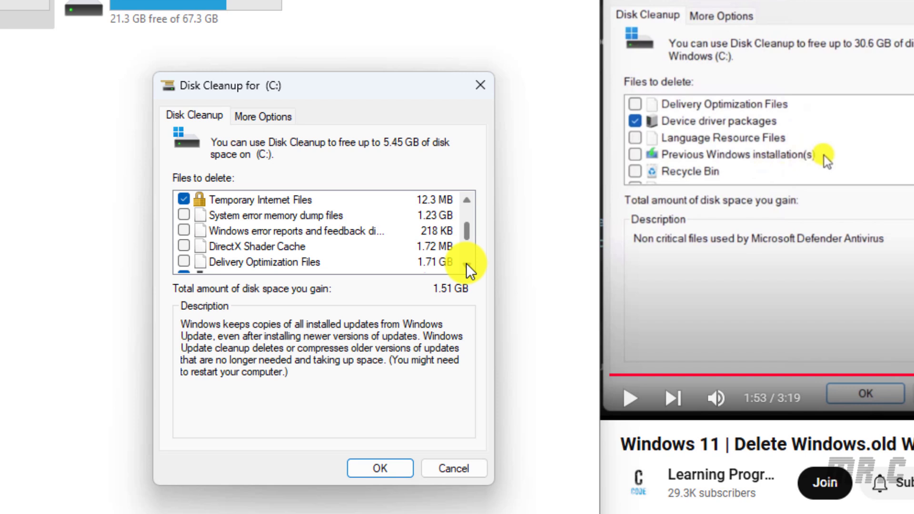
{"action": "scroll", "scroll_direction": "down", "scroll_amount": 3}
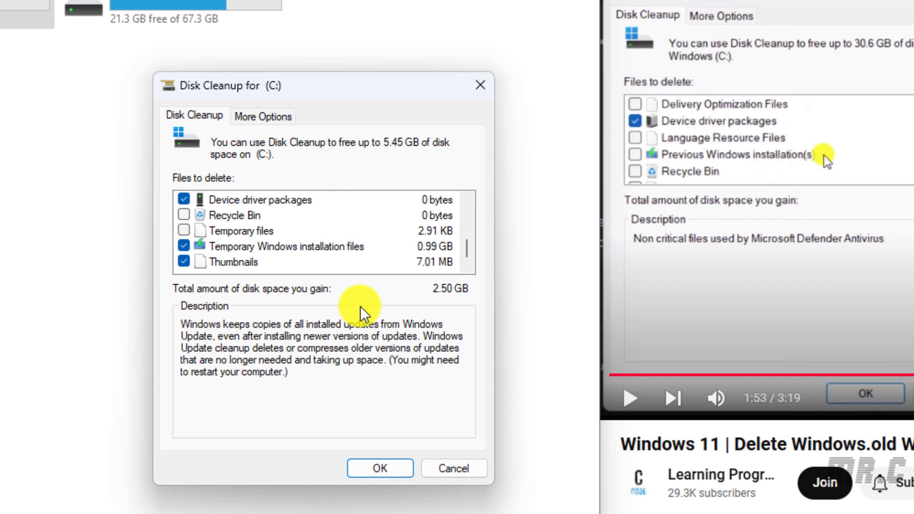
{"action": "mouse_move", "coordinate": [379, 239]}
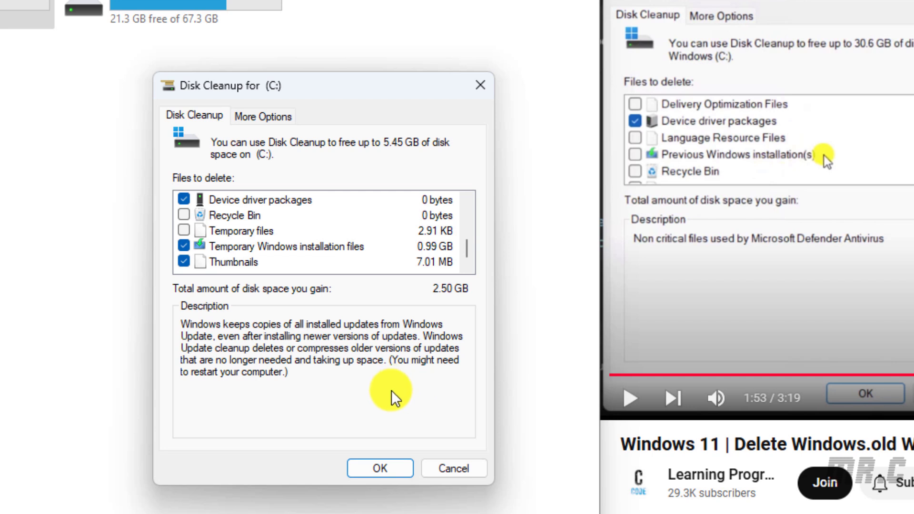
{"action": "mouse_move", "coordinate": [754, 219]}
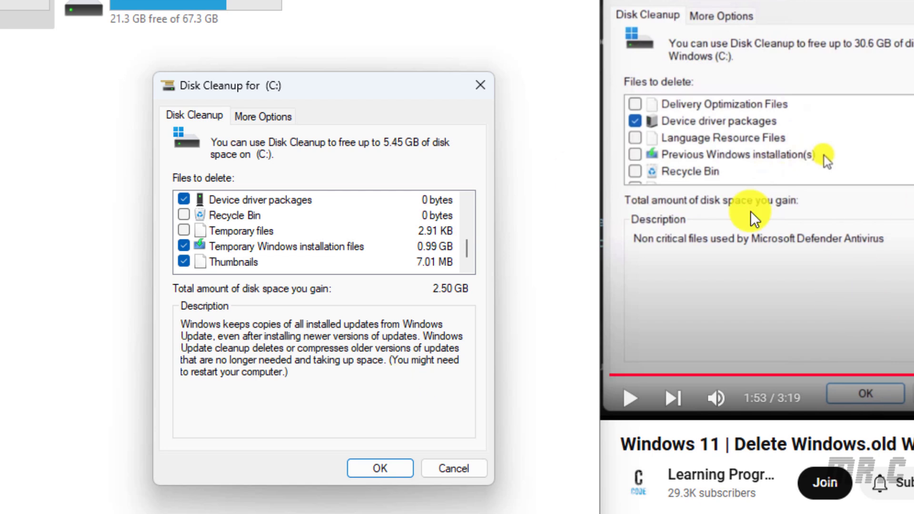
{"action": "mouse_move", "coordinate": [700, 169]}
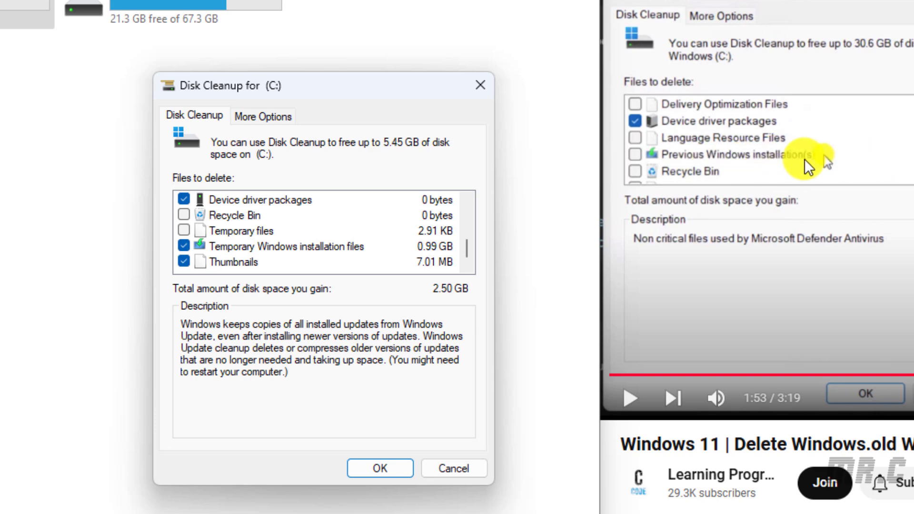
{"action": "mouse_move", "coordinate": [684, 254]}
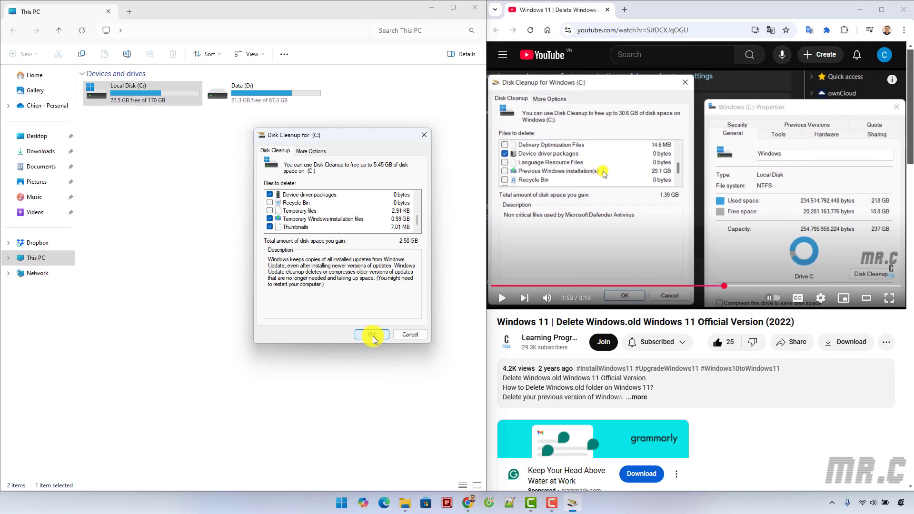
Step: Start the cleanup and confirm permanent deletion of the selected files on C:
{"action": "left_click", "coordinate": [371, 334]}
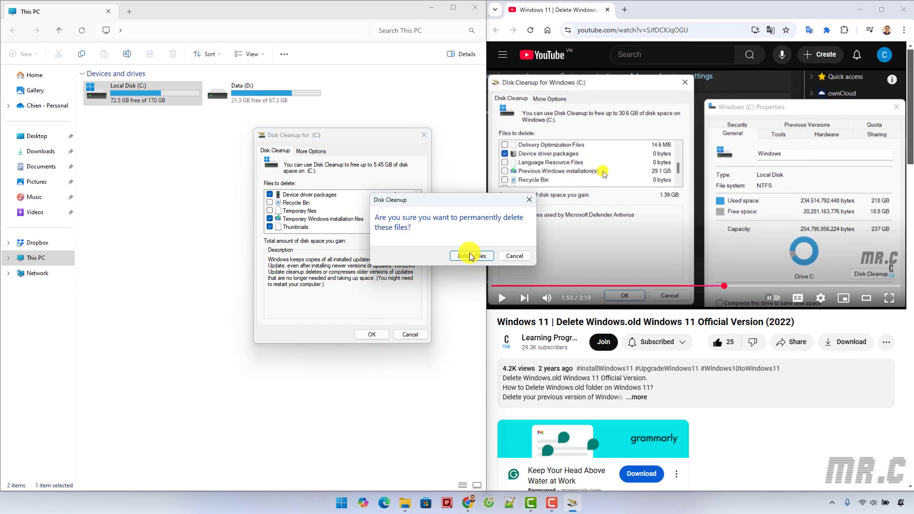
{"action": "left_click", "coordinate": [471, 256]}
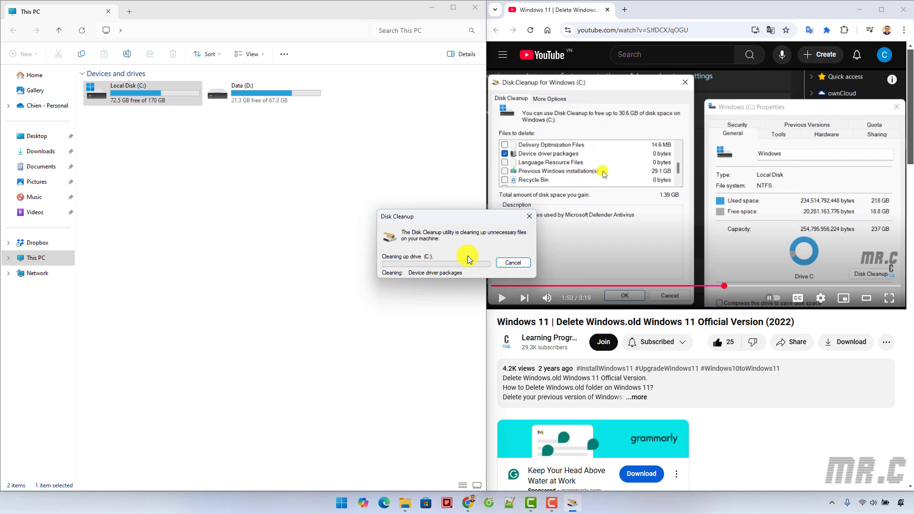
{"action": "mouse_move", "coordinate": [461, 226]}
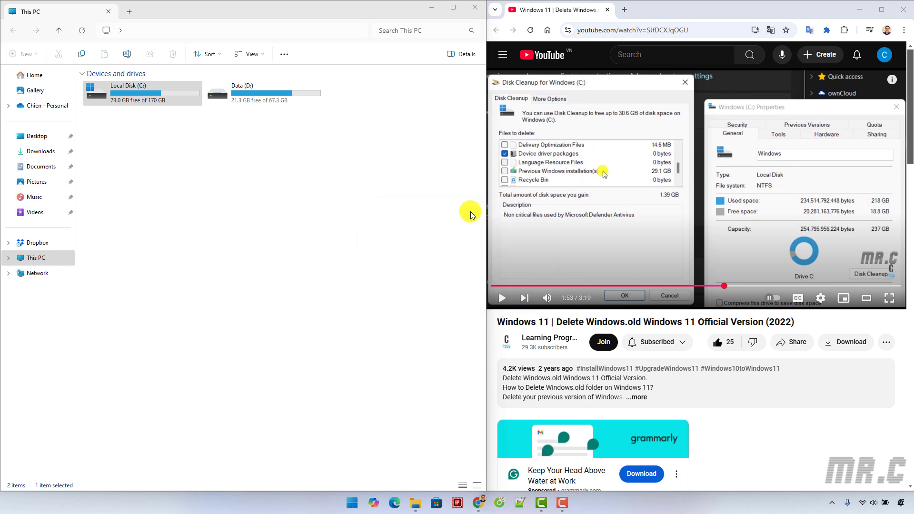
{"action": "mouse_move", "coordinate": [460, 214]}
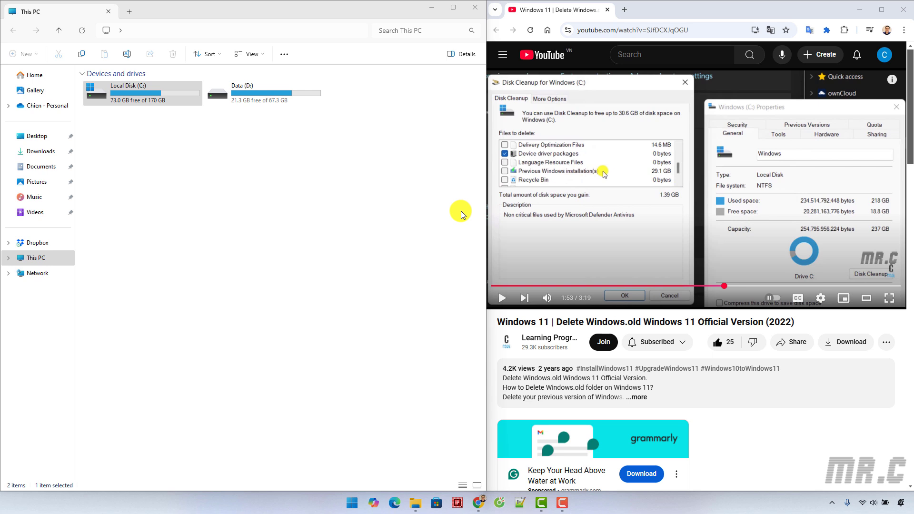
{"action": "mouse_move", "coordinate": [183, 321]}
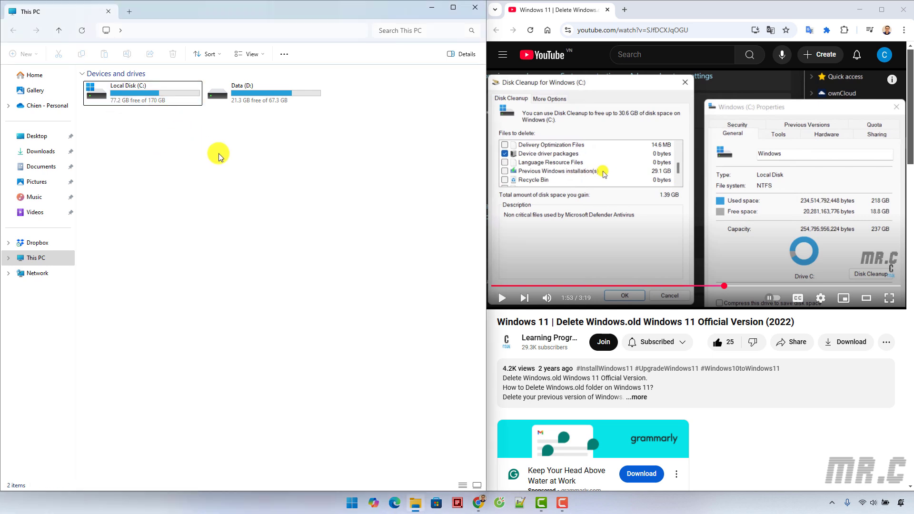
{"action": "mouse_move", "coordinate": [215, 153]}
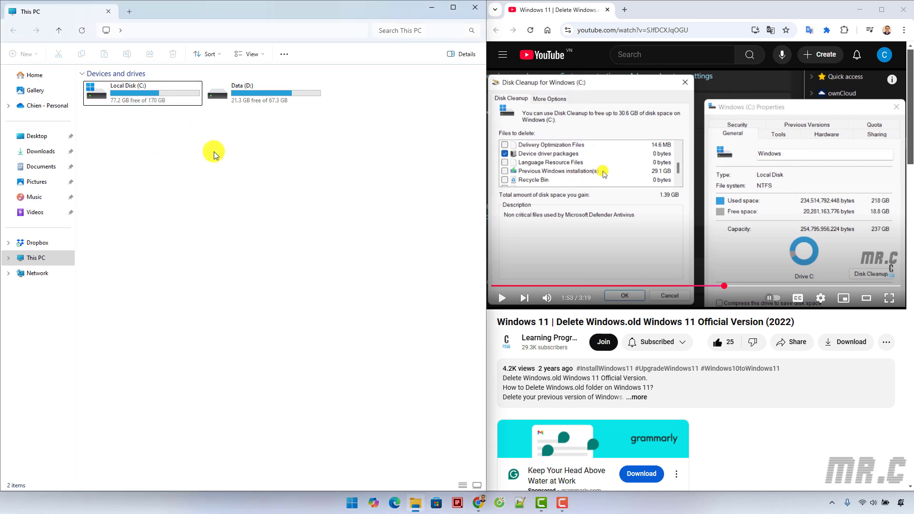
{"action": "mouse_move", "coordinate": [115, 112]}
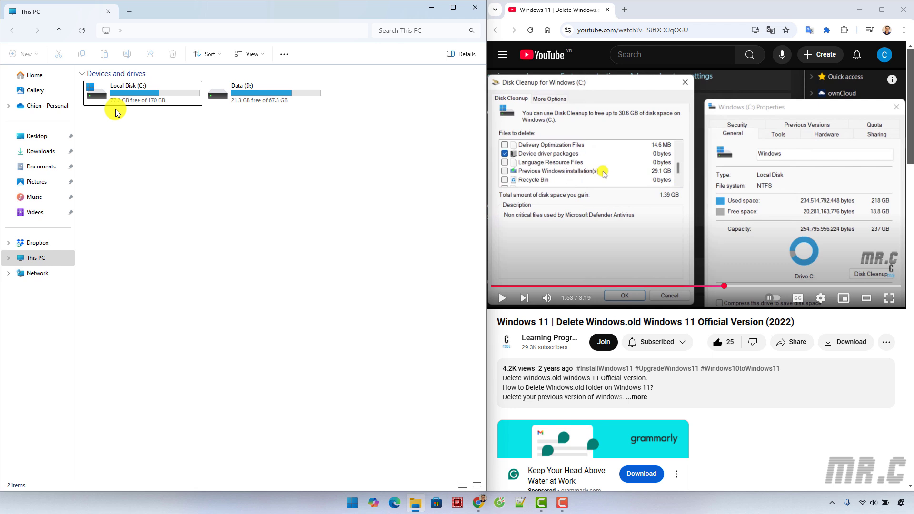
{"action": "mouse_move", "coordinate": [144, 152]}
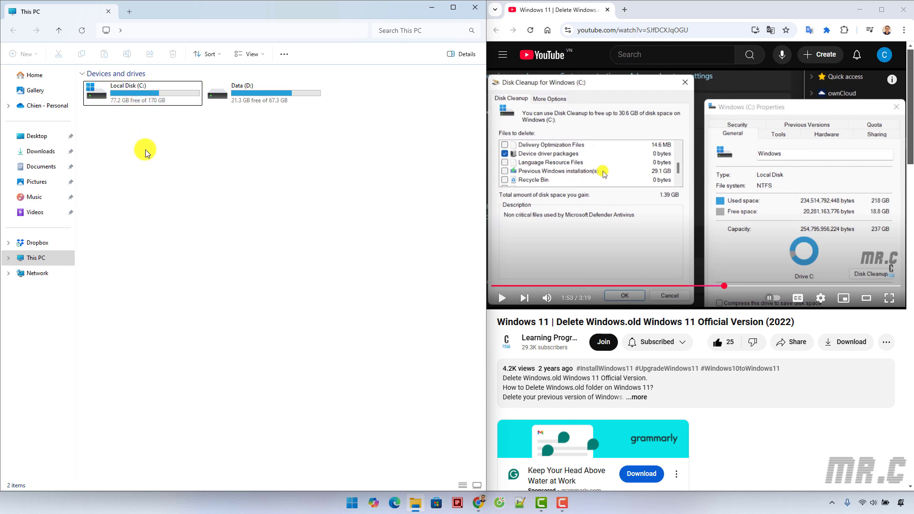